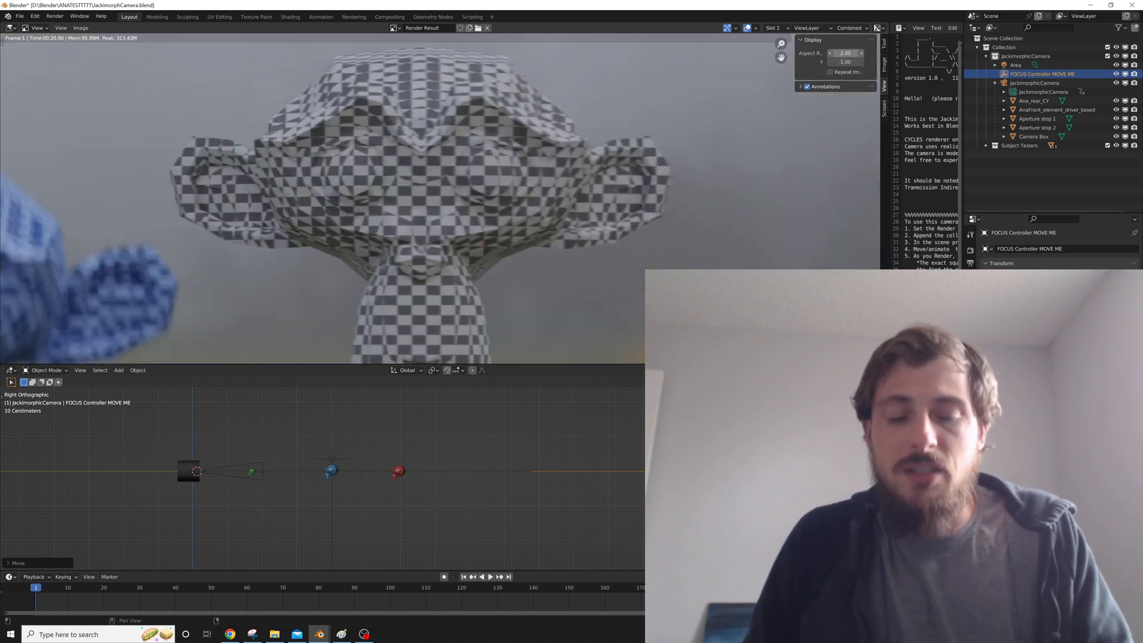
Step: Fit the full checkered monkey-head render in the Image Editor and open the editor-type list
click(845, 53)
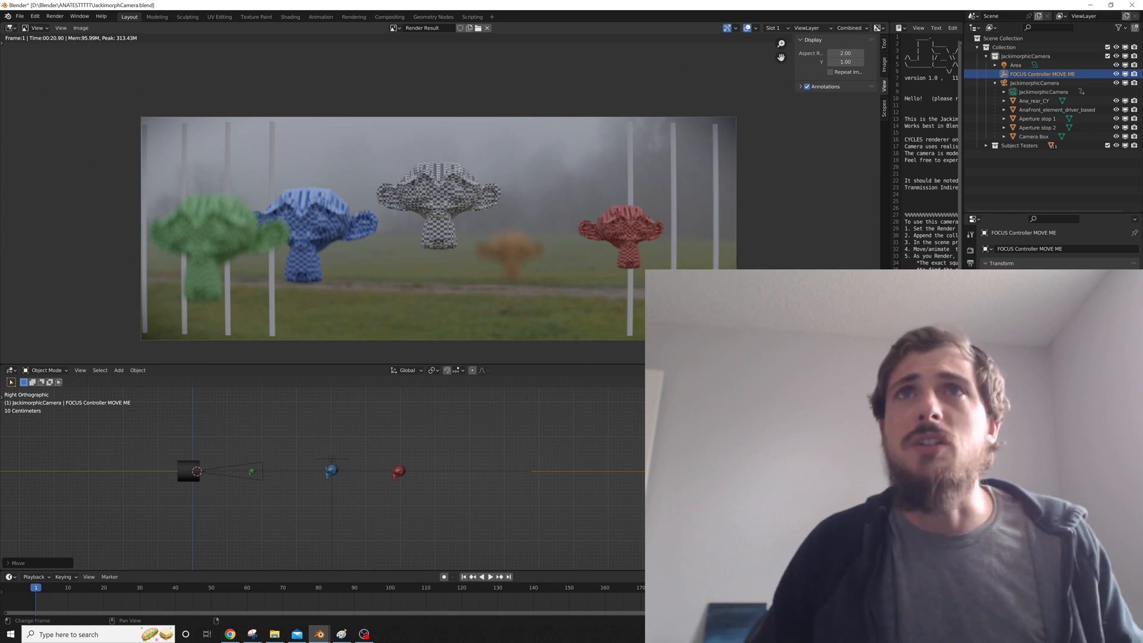
click(11, 28)
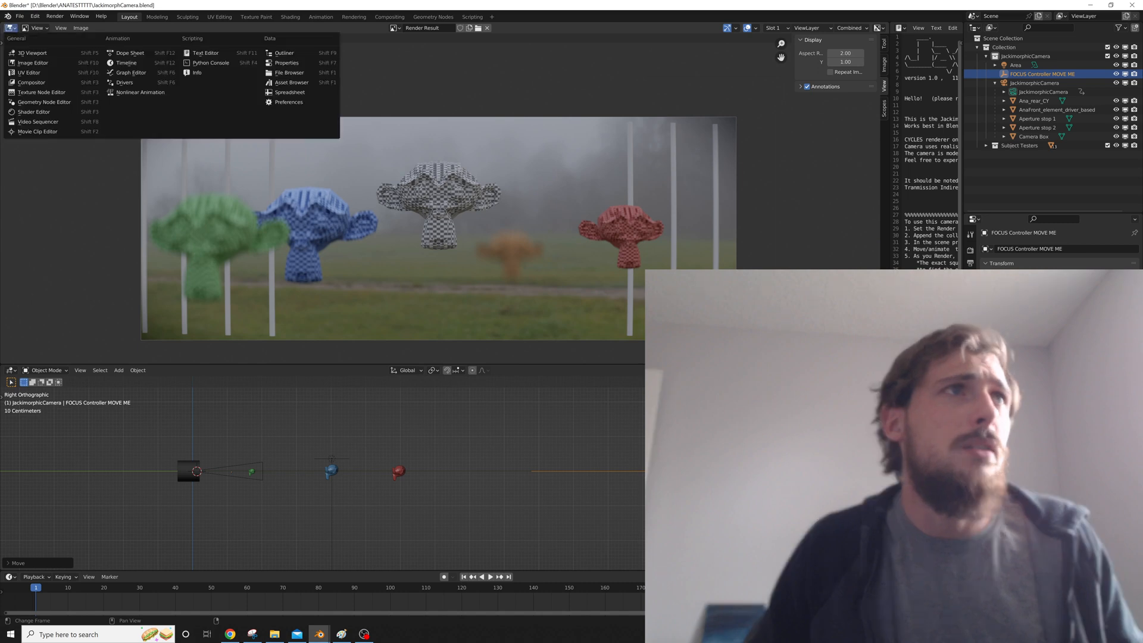